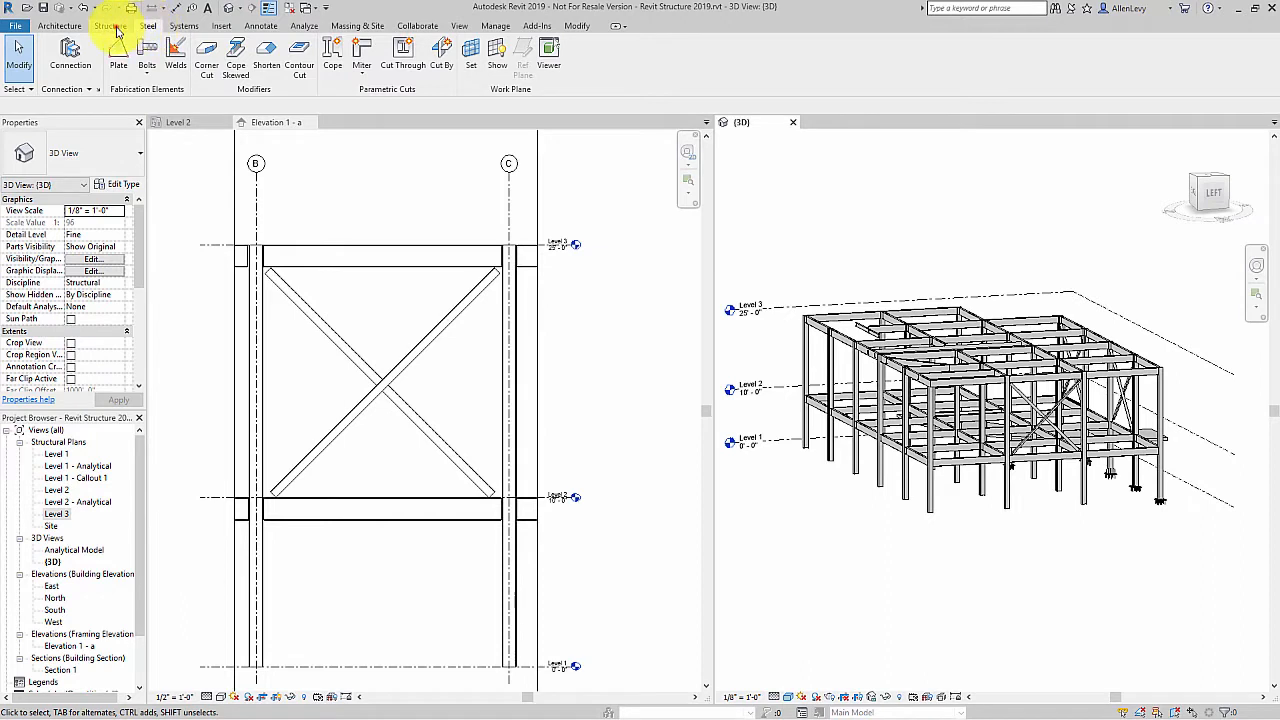
Step: Orbit the 3D view around the brace-to-column connection, then zoom to the brace's top end in Elevation 1 - a
left_click(110, 25)
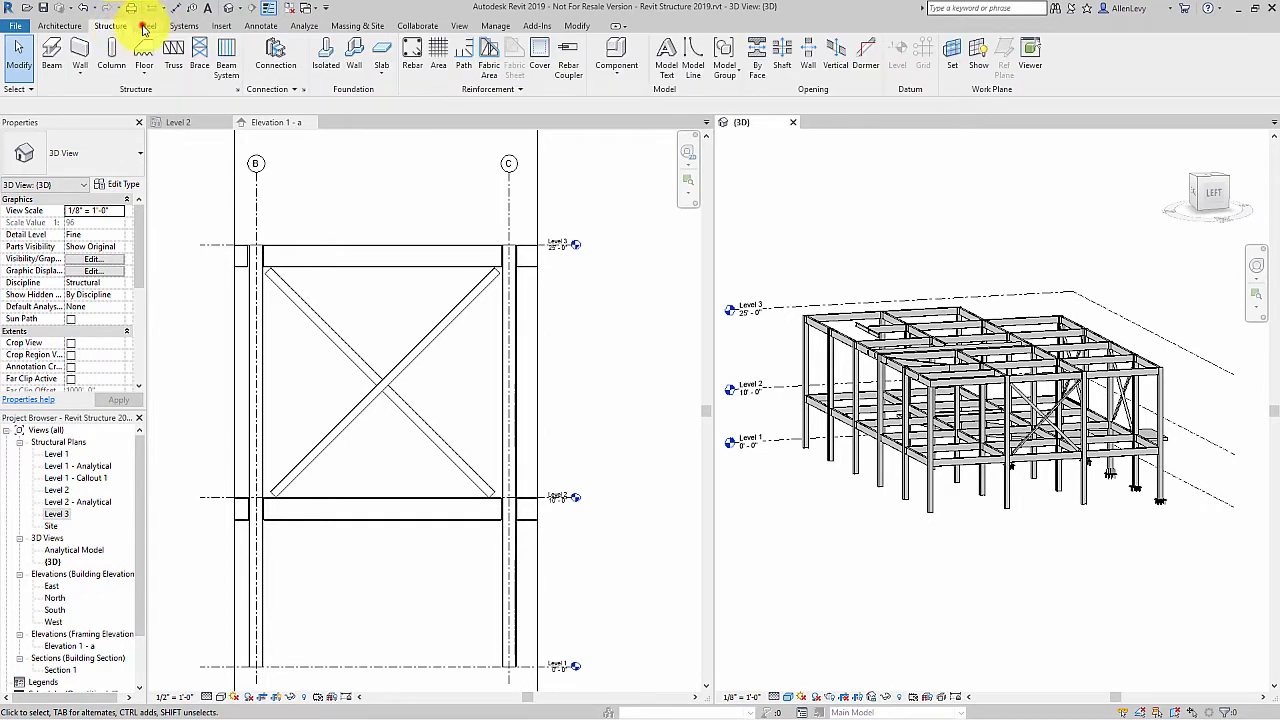
left_click(146, 25)
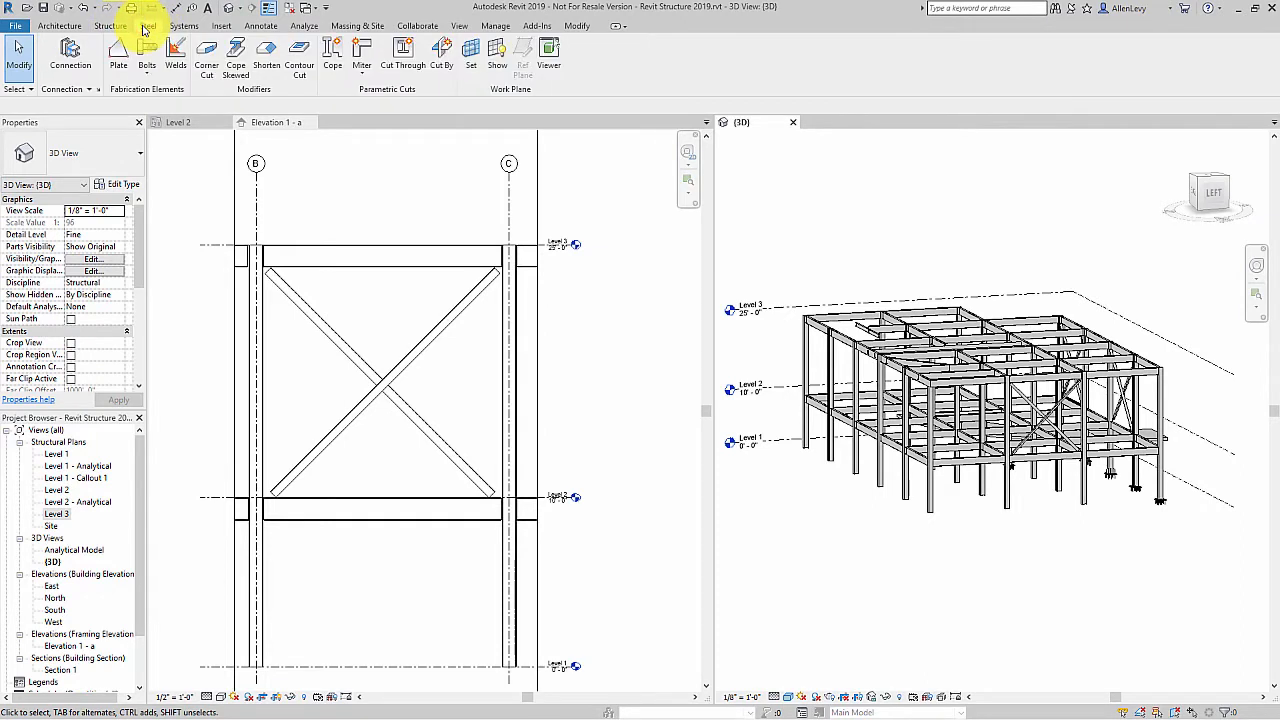
mouse_move(118, 55)
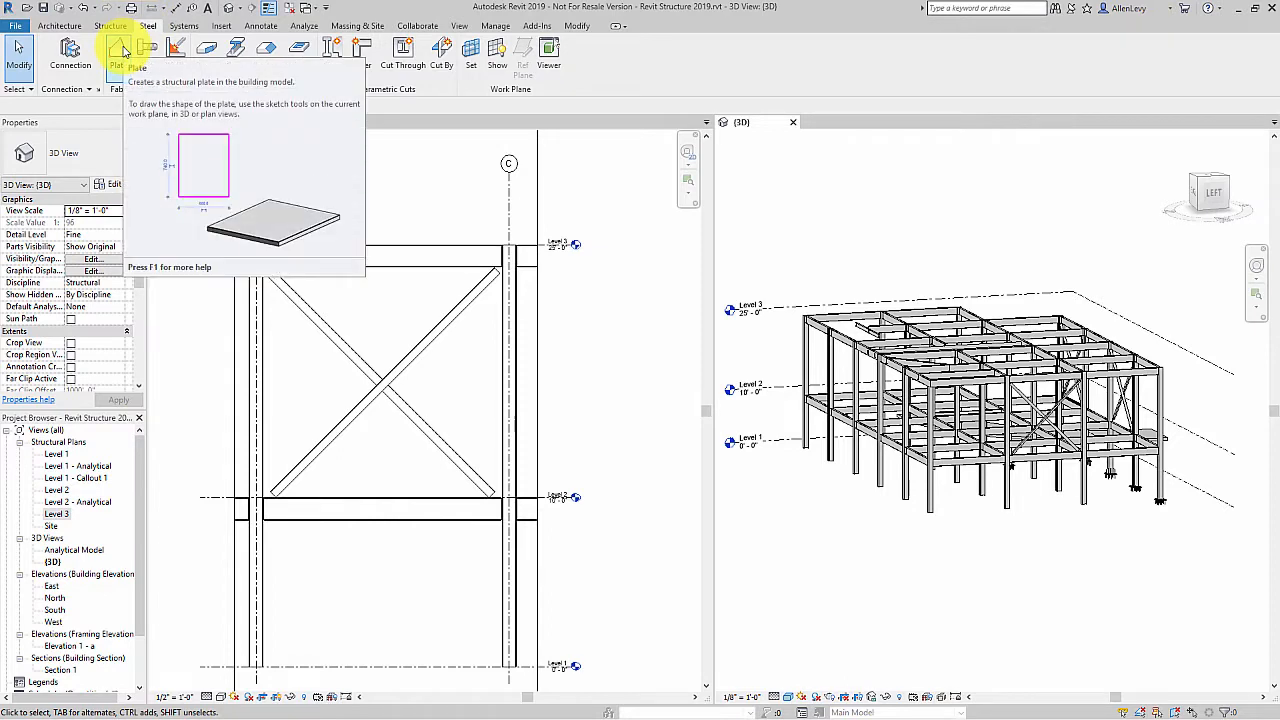
mouse_move(160, 50)
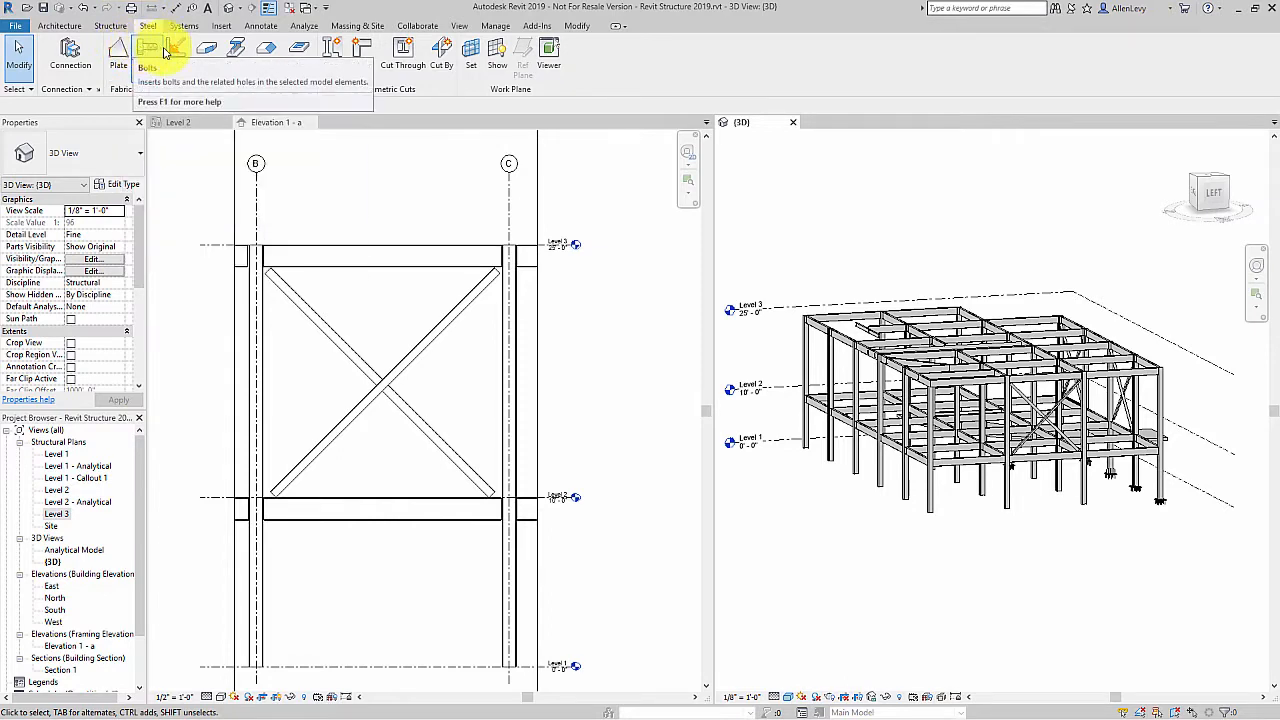
mouse_move(177, 50)
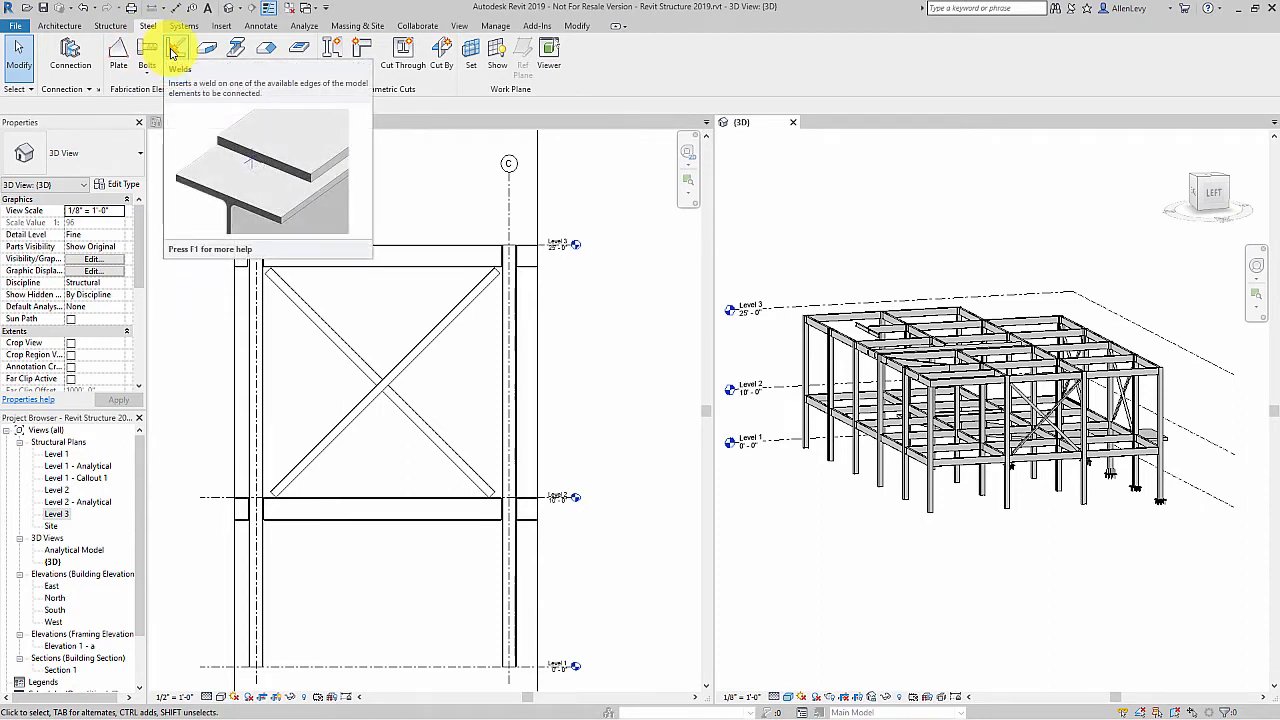
mouse_move(207, 50)
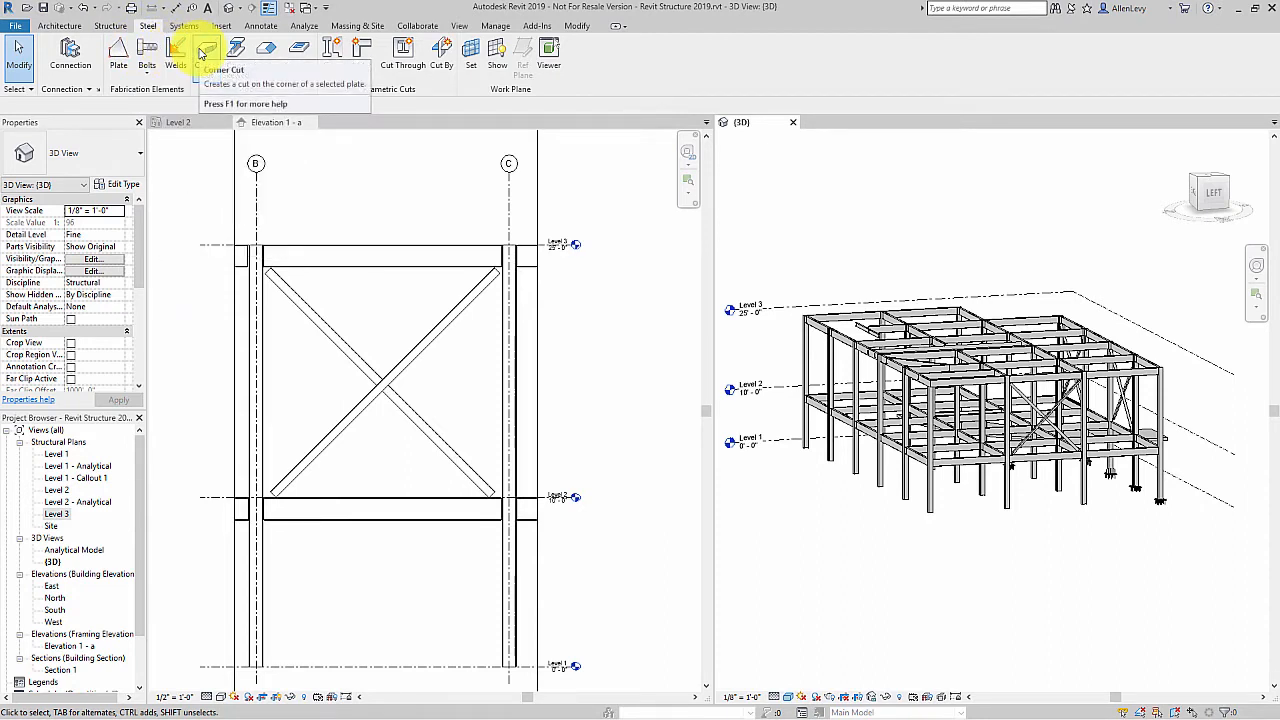
left_click(1090, 390)
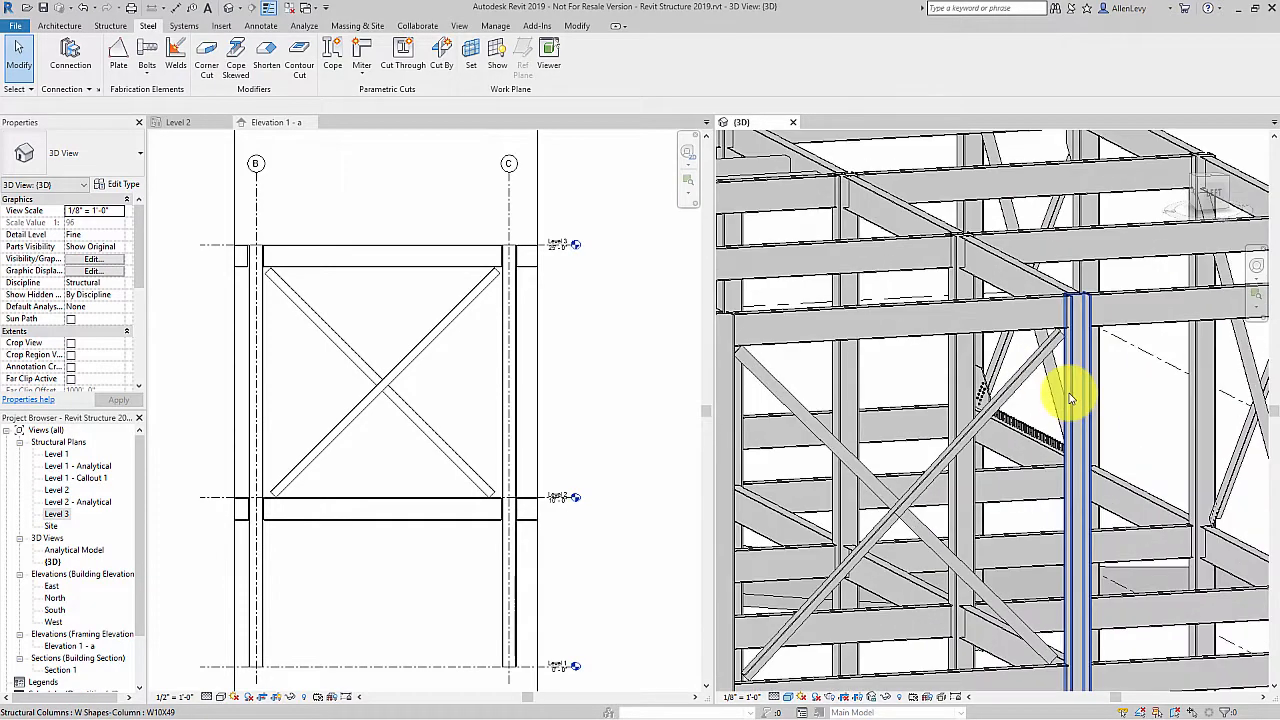
left_click_drag(1070, 398, 1008, 381)
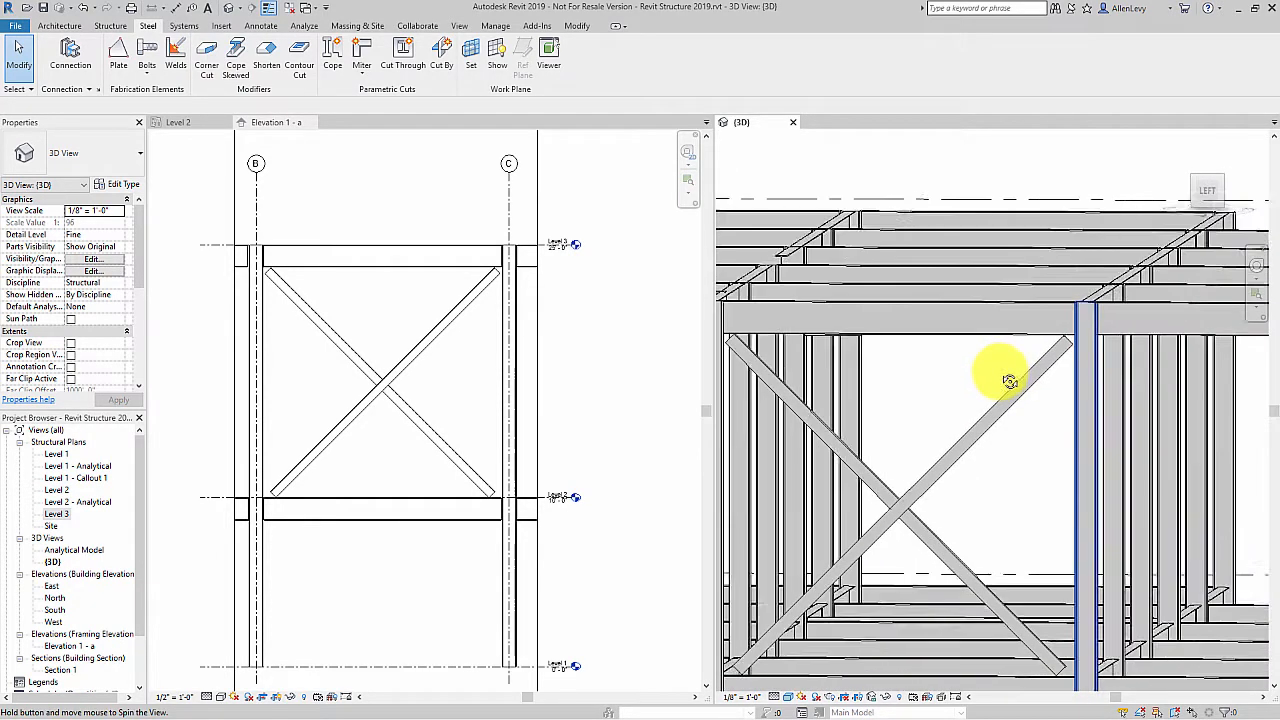
left_click_drag(1005, 381, 1070, 381)
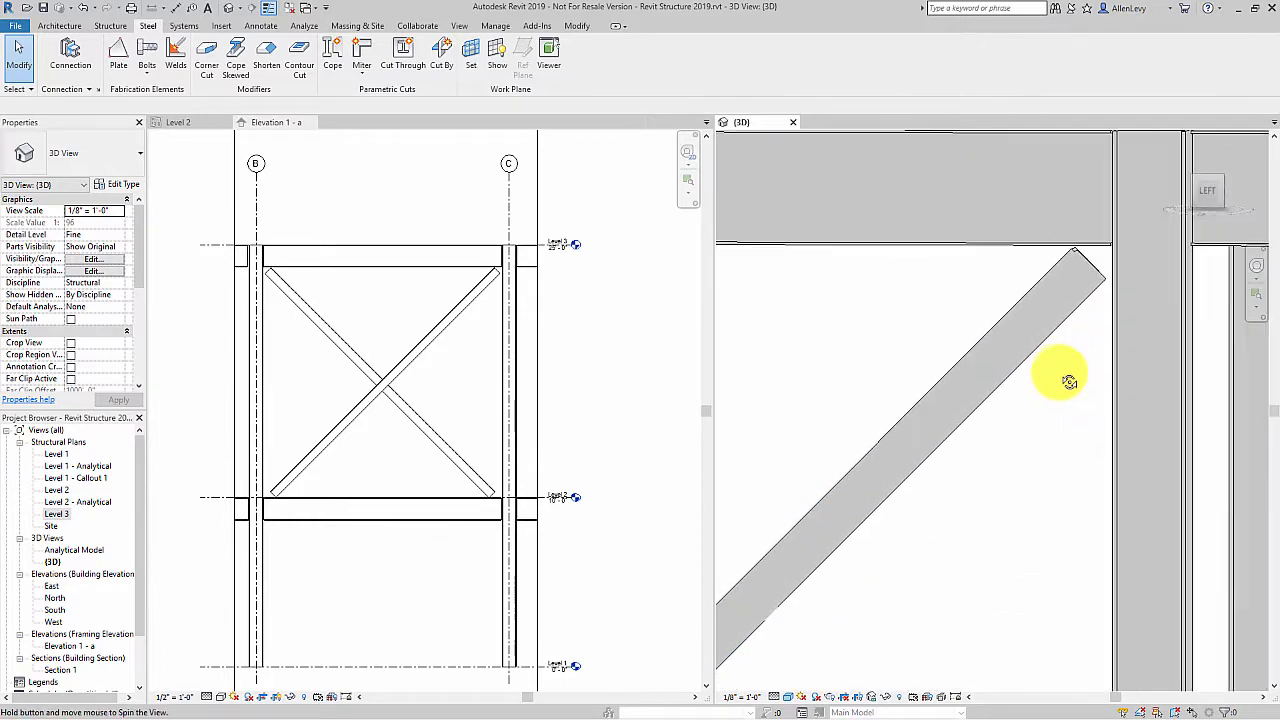
left_click_drag(1068, 380, 1008, 415)
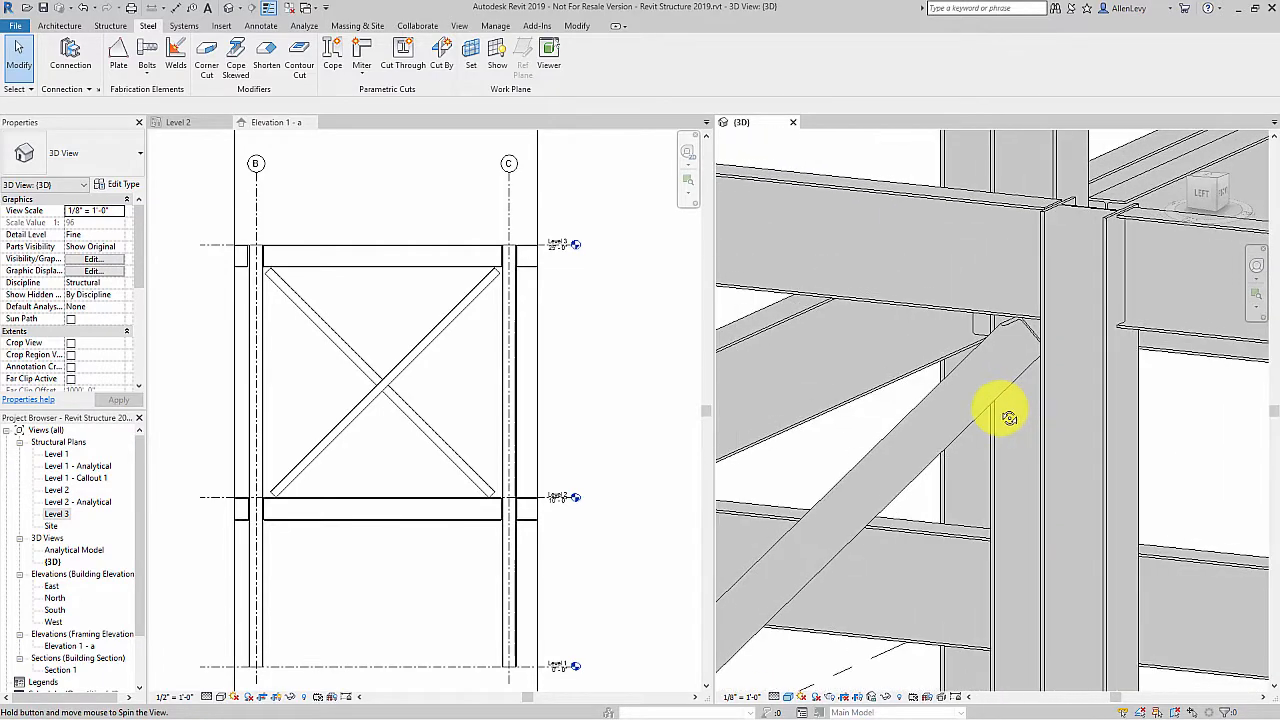
left_click_drag(1010, 415, 1045, 405)
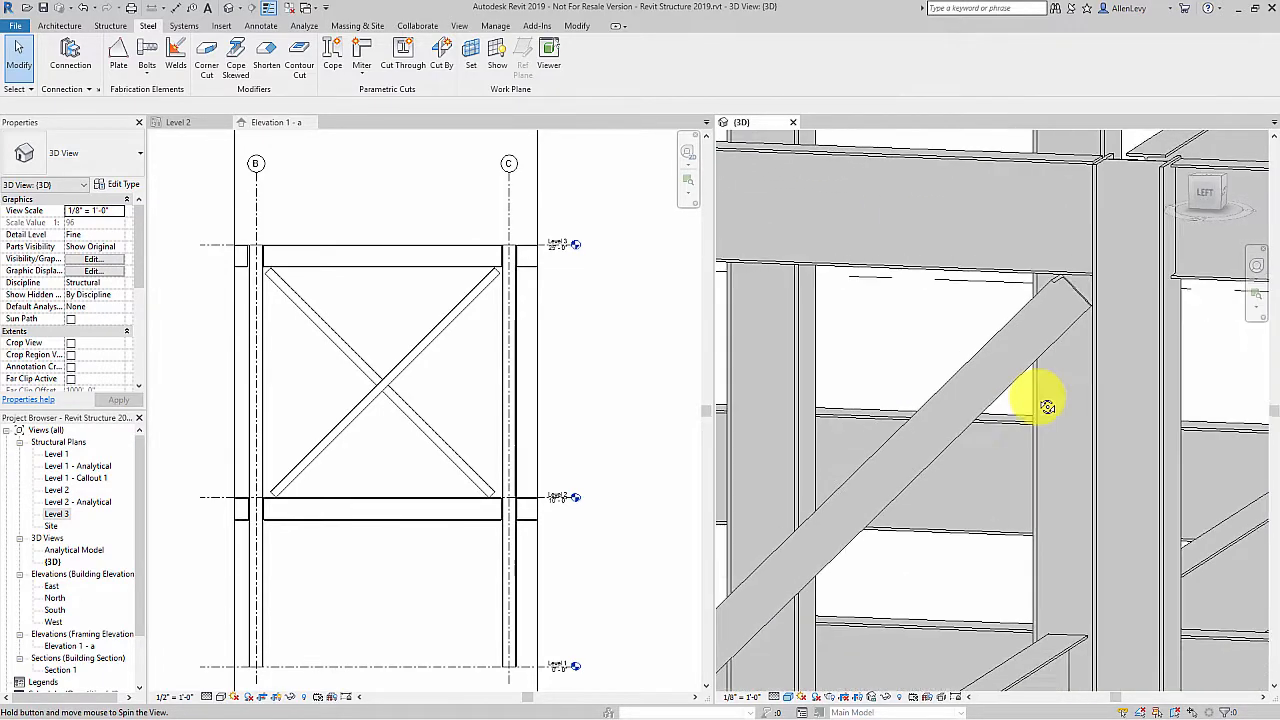
left_click_drag(1047, 407, 1112, 372)
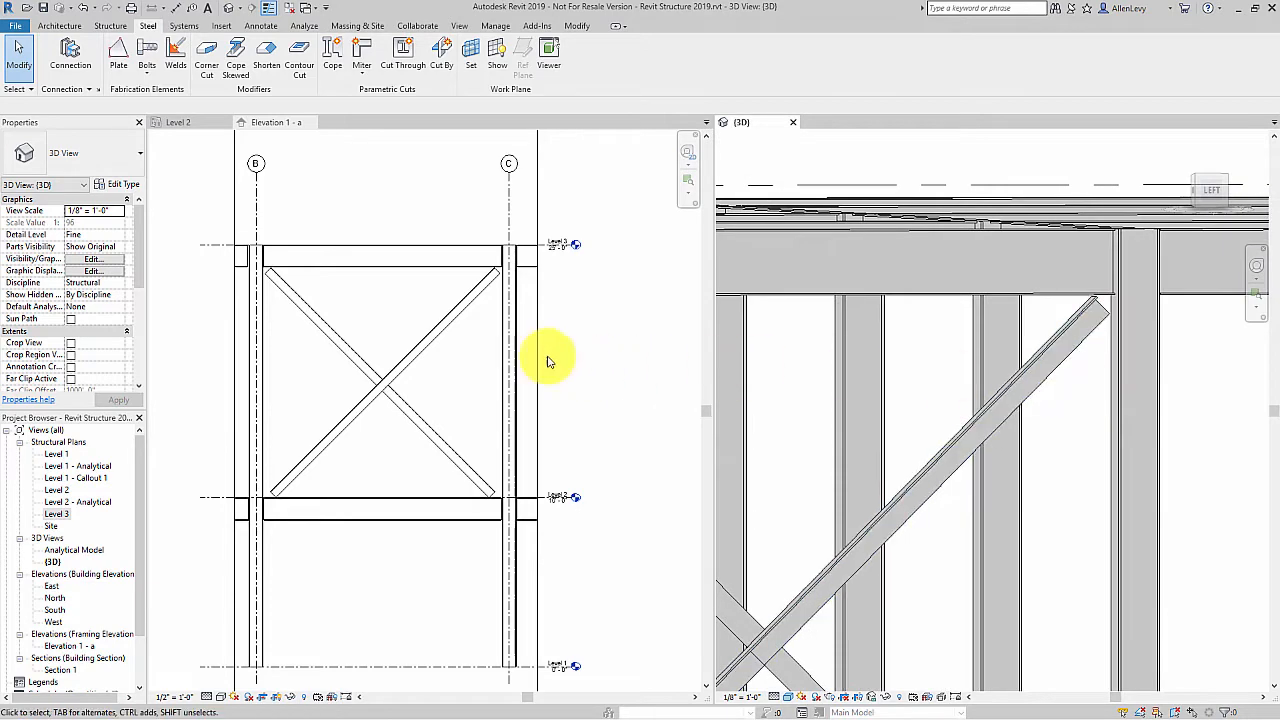
left_click(271, 121)
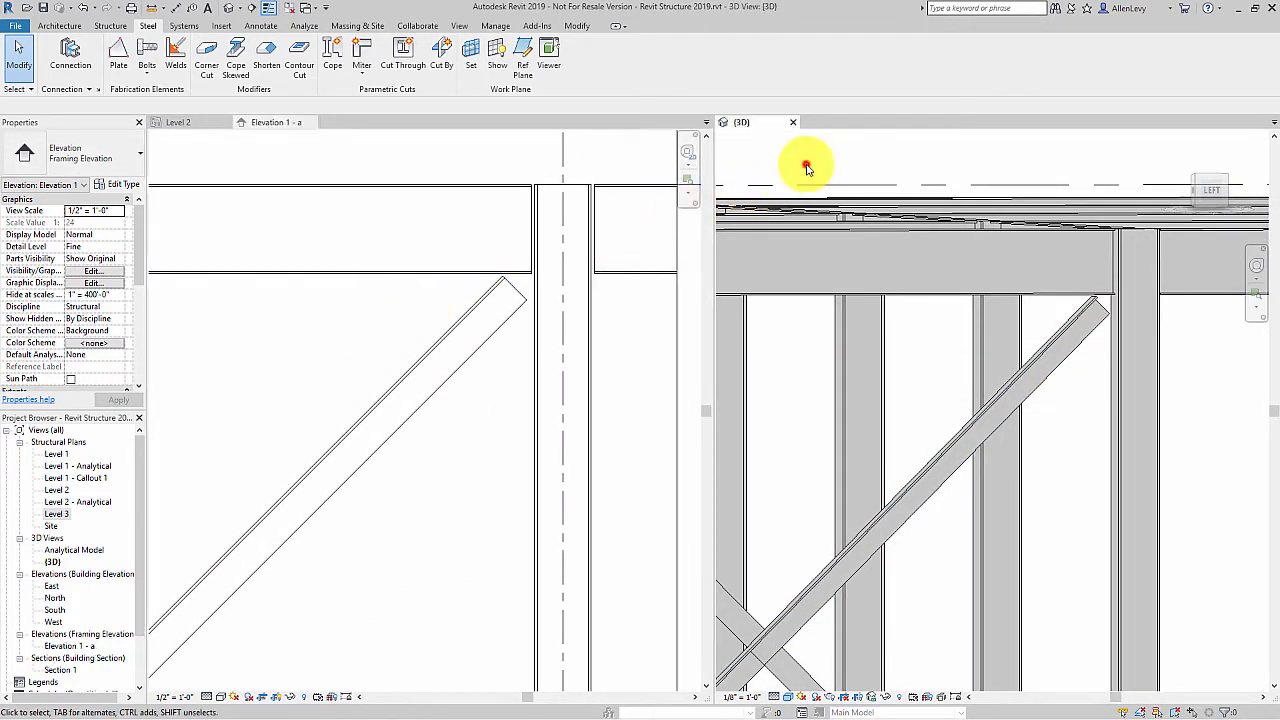
Step: Sketch a rectangular steel plate boundary around the brace's upper end against girder and column
left_click(807, 165)
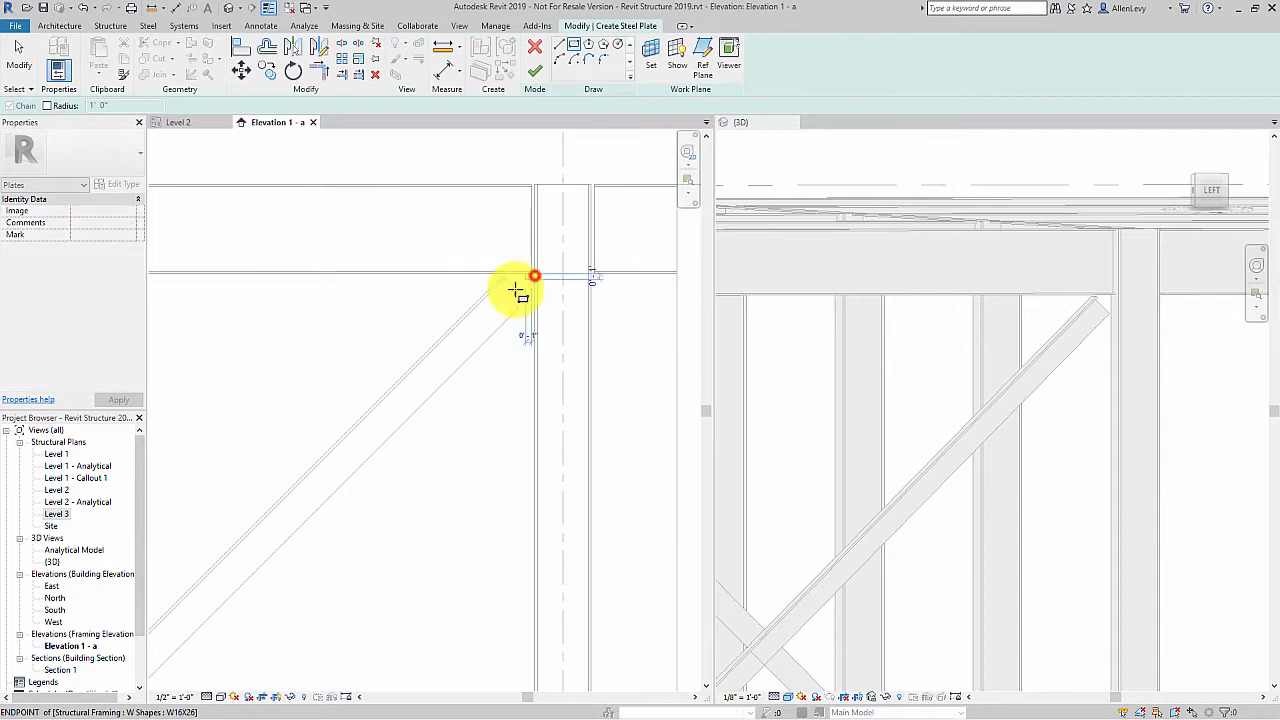
left_click_drag(534, 276, 318, 485)
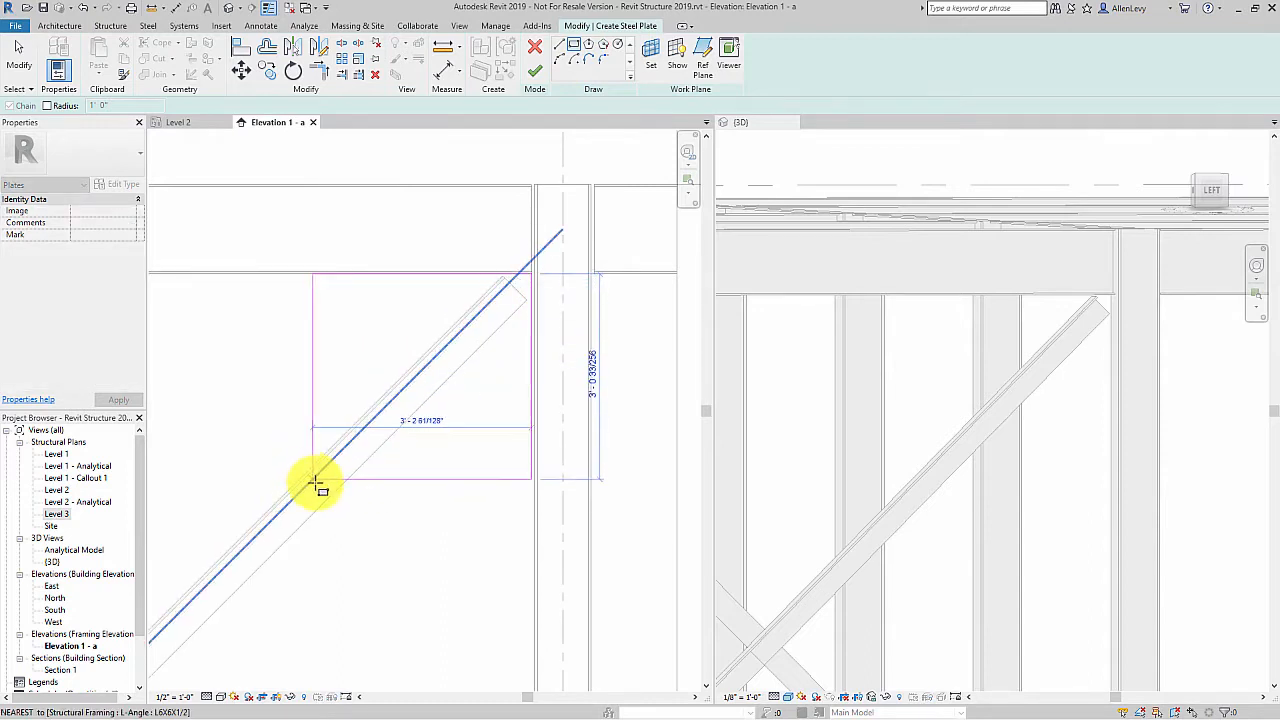
left_click(318, 490)
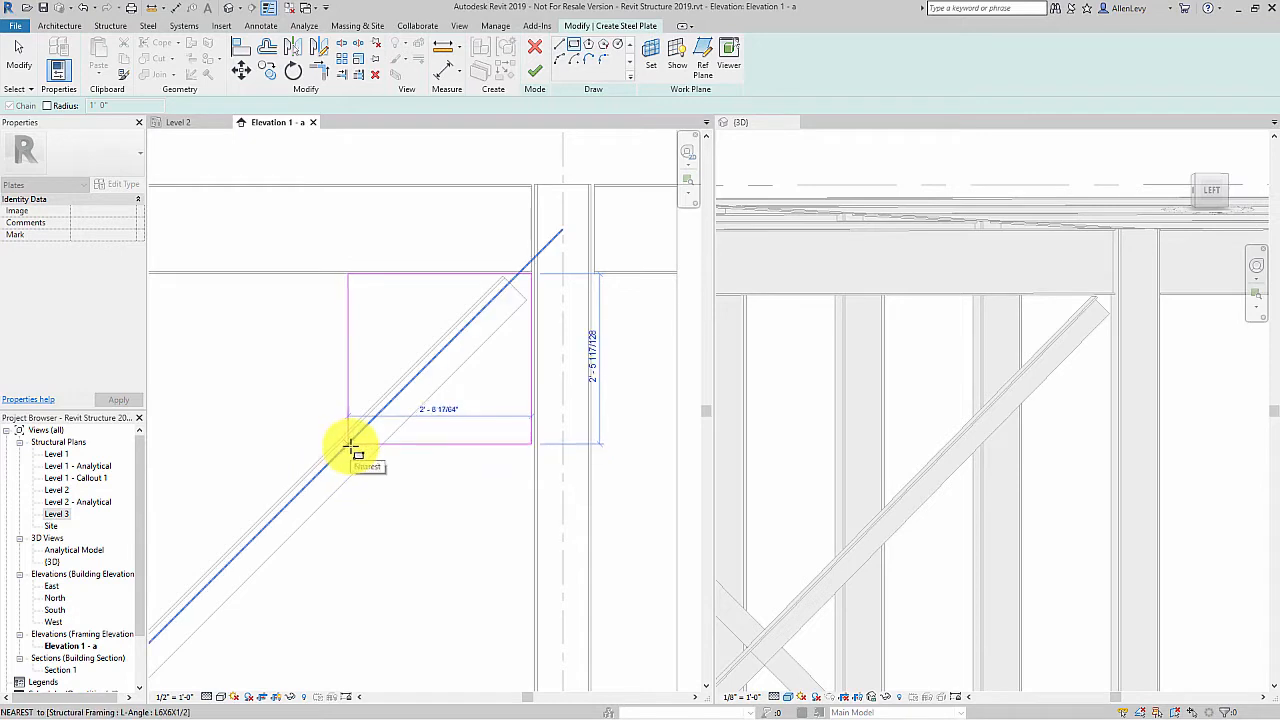
left_click(352, 447)
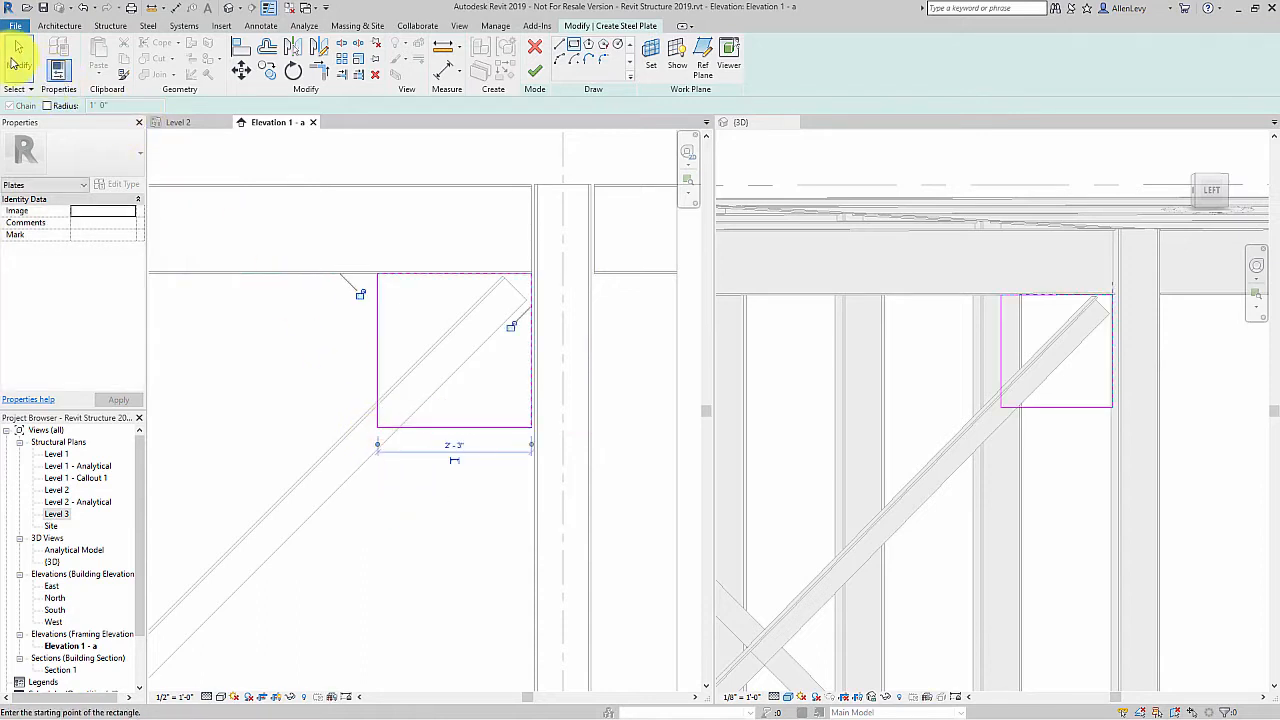
left_click(377, 350)
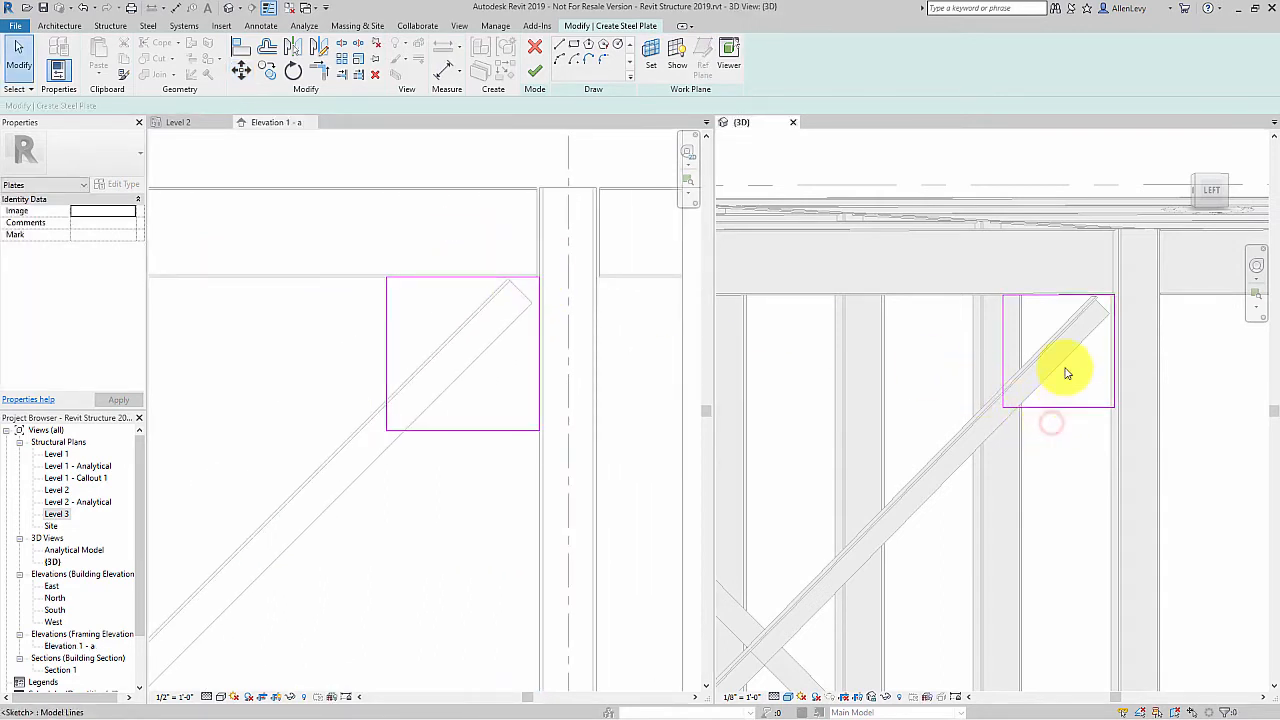
left_click(1065, 370)
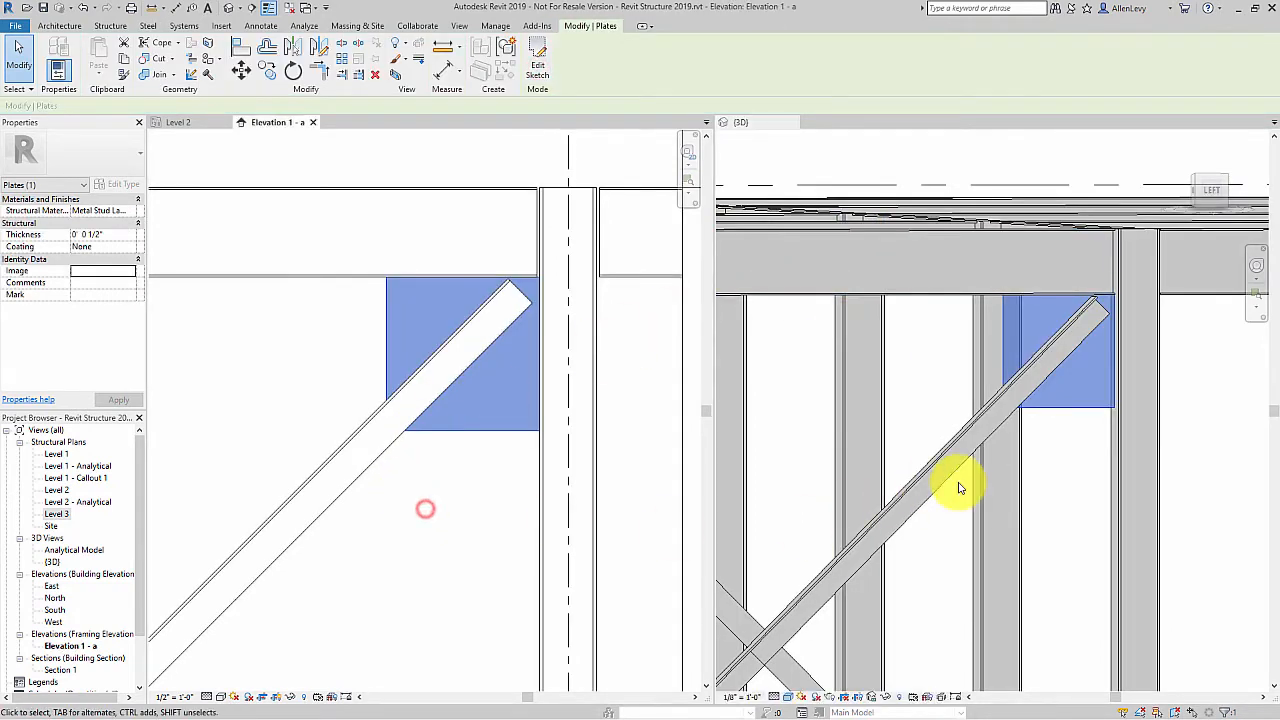
left_click(1075, 470)
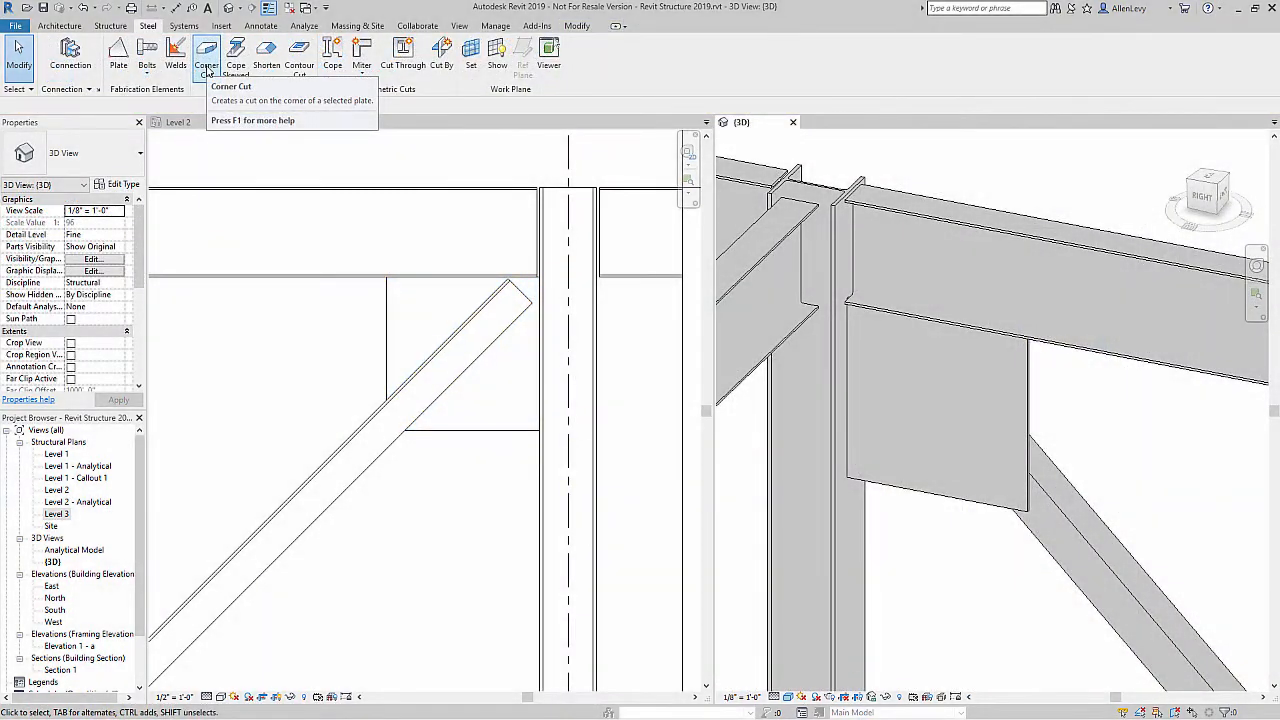
Step: Chamfer the plate's lower-left corner with a corner cut of 1'-0" on both sides
left_click(207, 55)
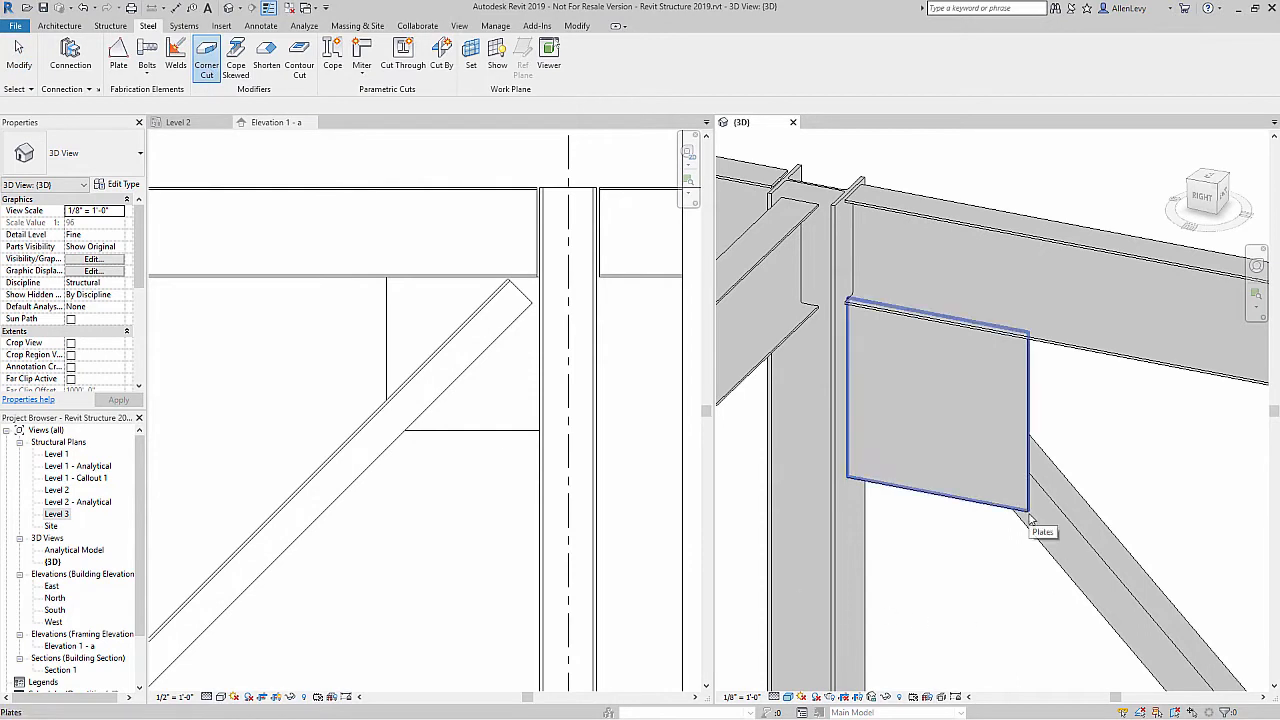
left_click(935, 400)
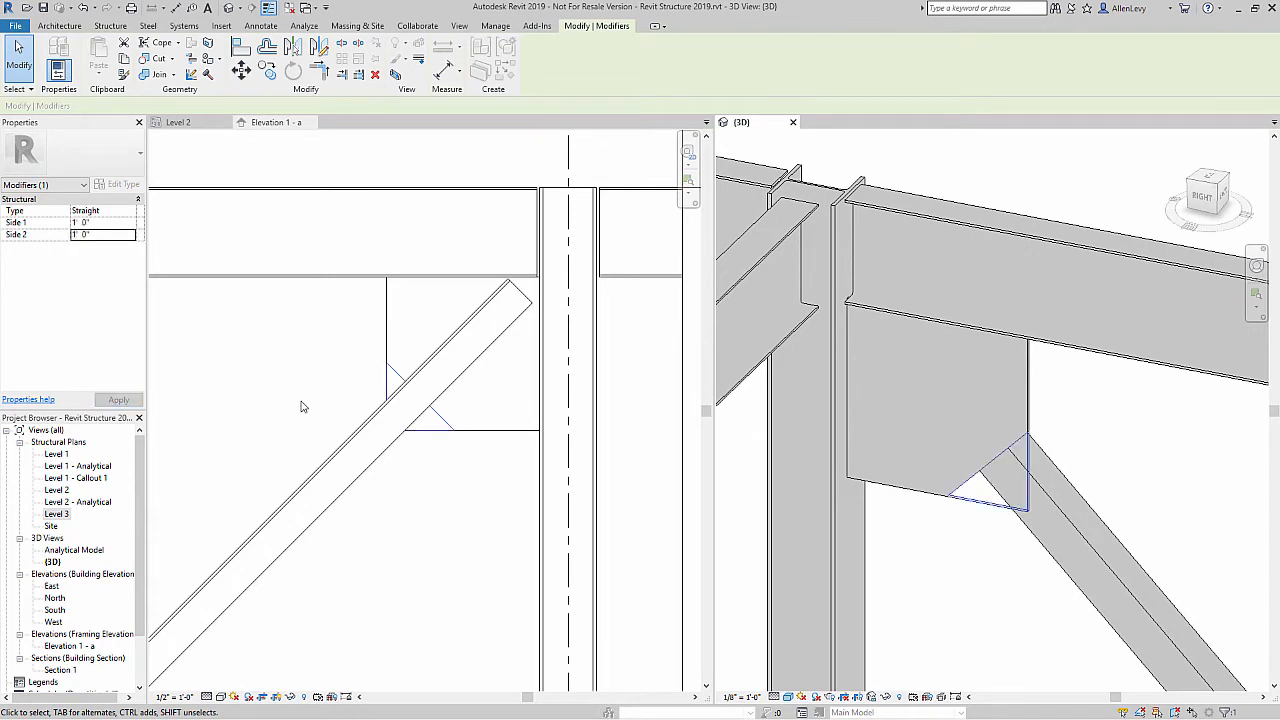
left_click(1013, 591)
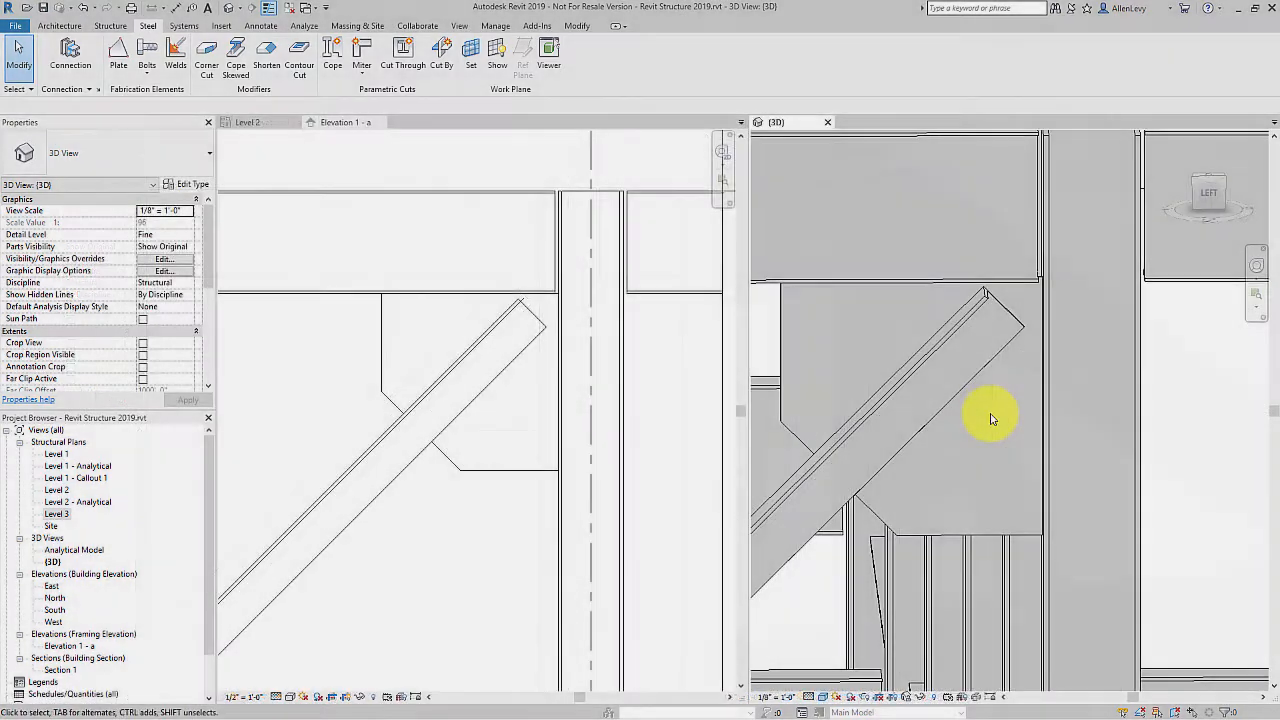
Step: Bolt the gusset plate to the angle brace with a two-row, four-bolt pattern
left_click(147, 55)
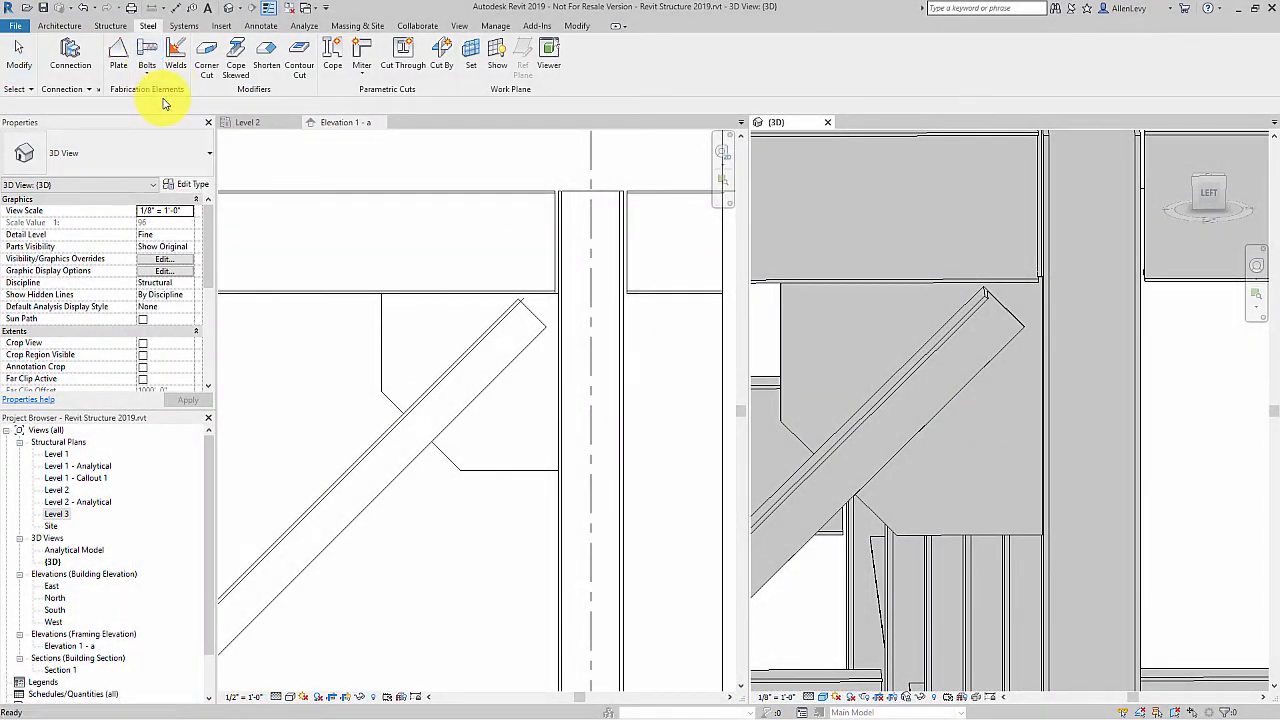
left_click(805, 480)
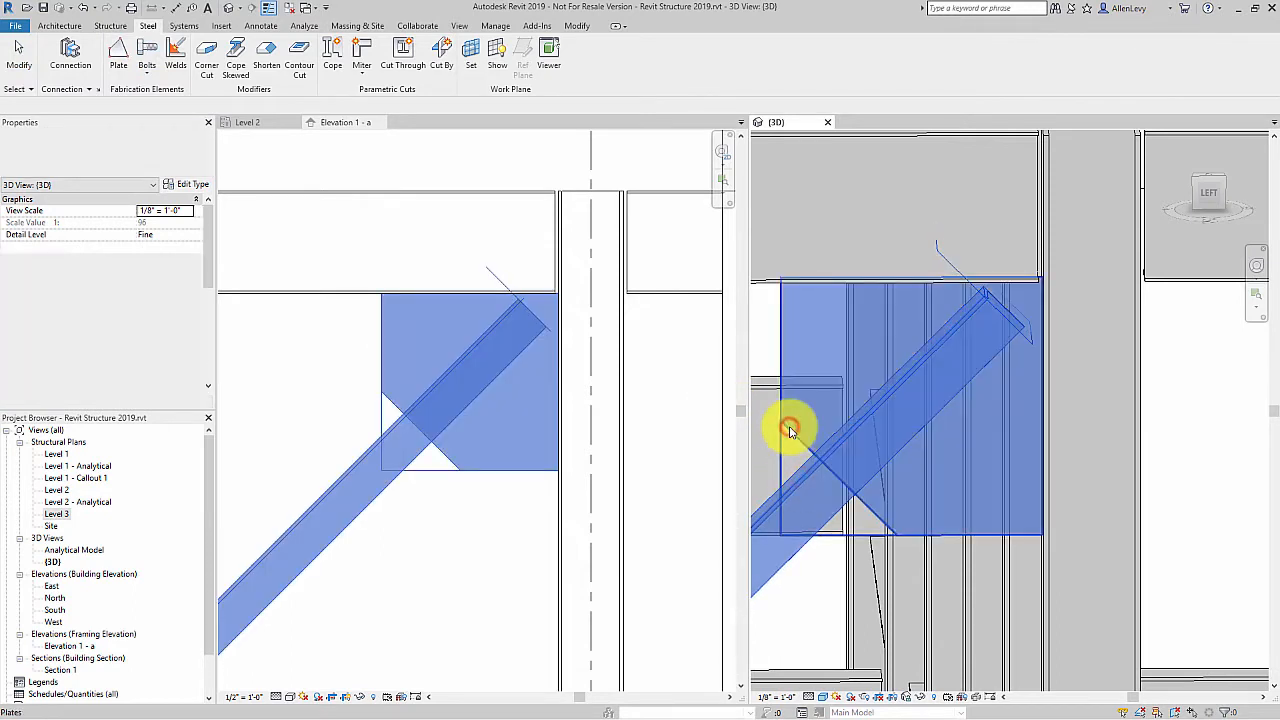
left_click(790, 427)
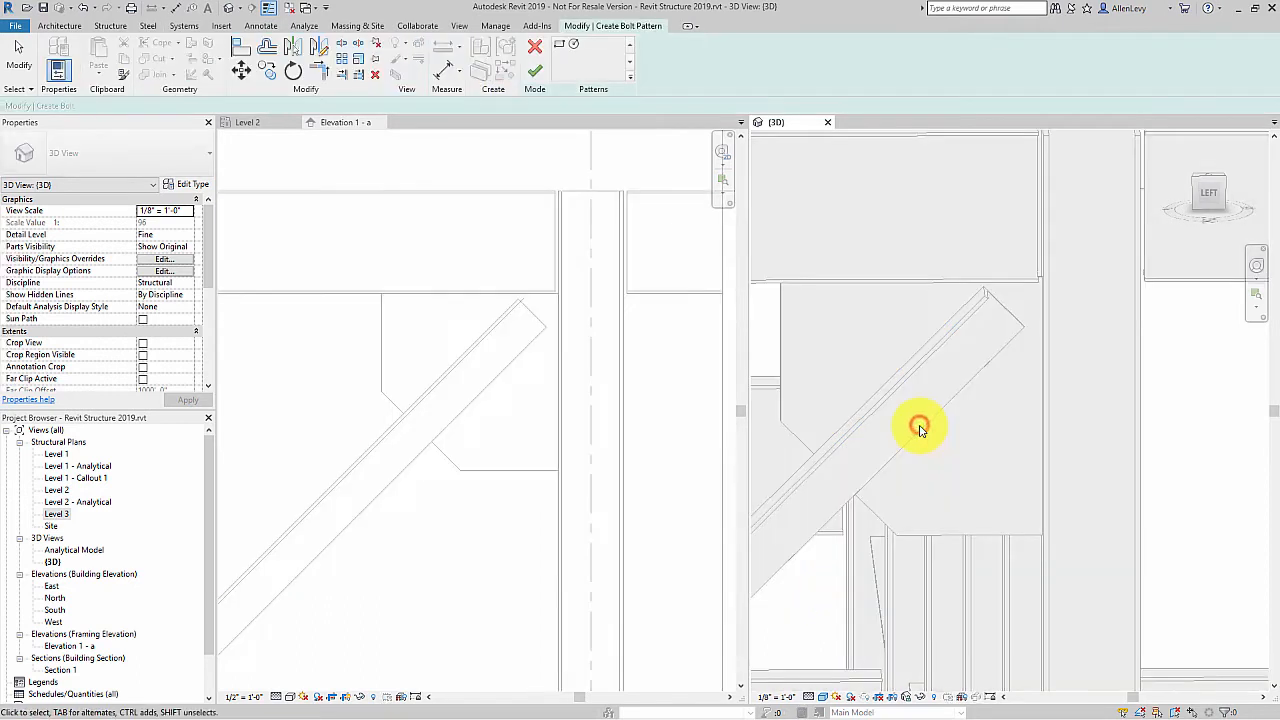
left_click(920, 425)
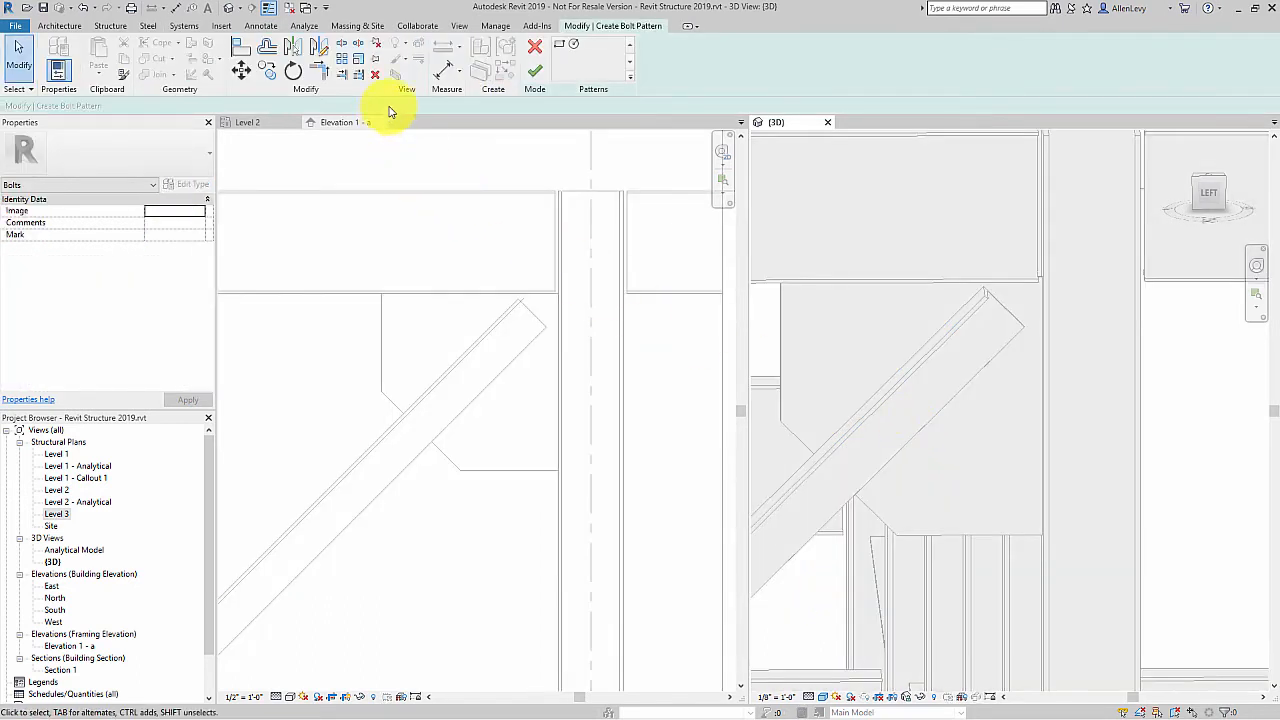
mouse_move(970, 330)
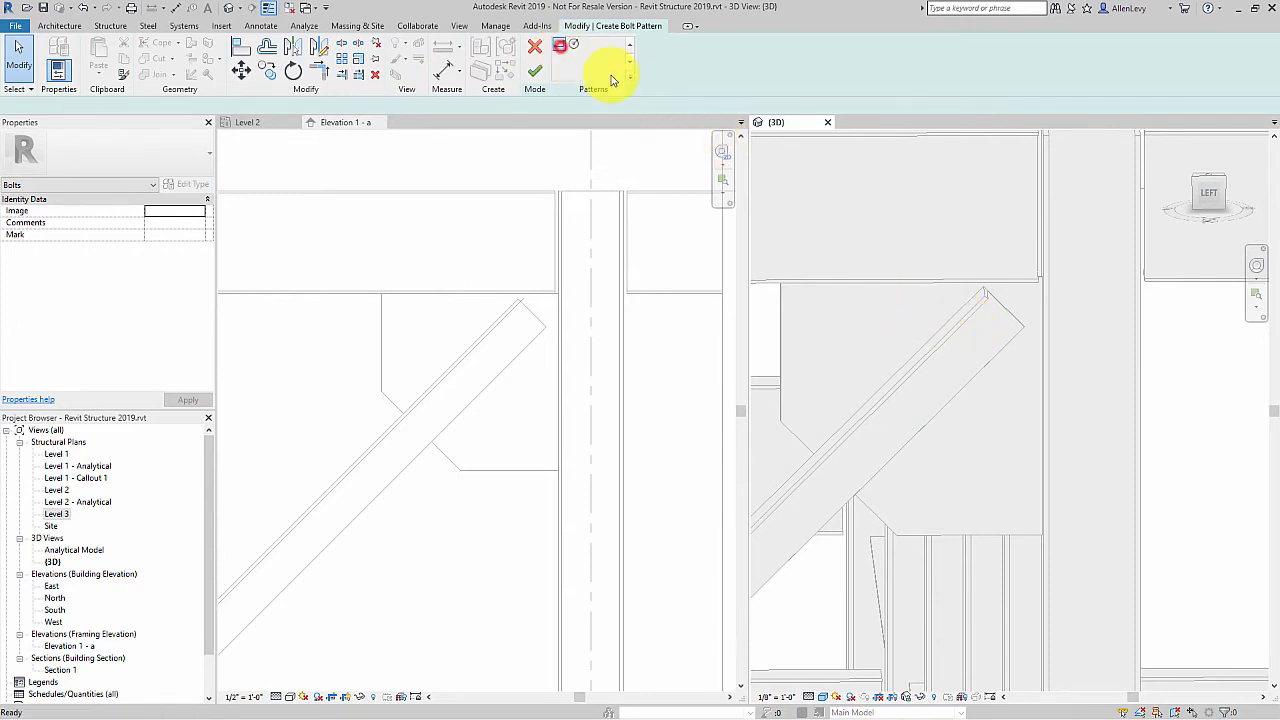
left_click(965, 333)
type("4")
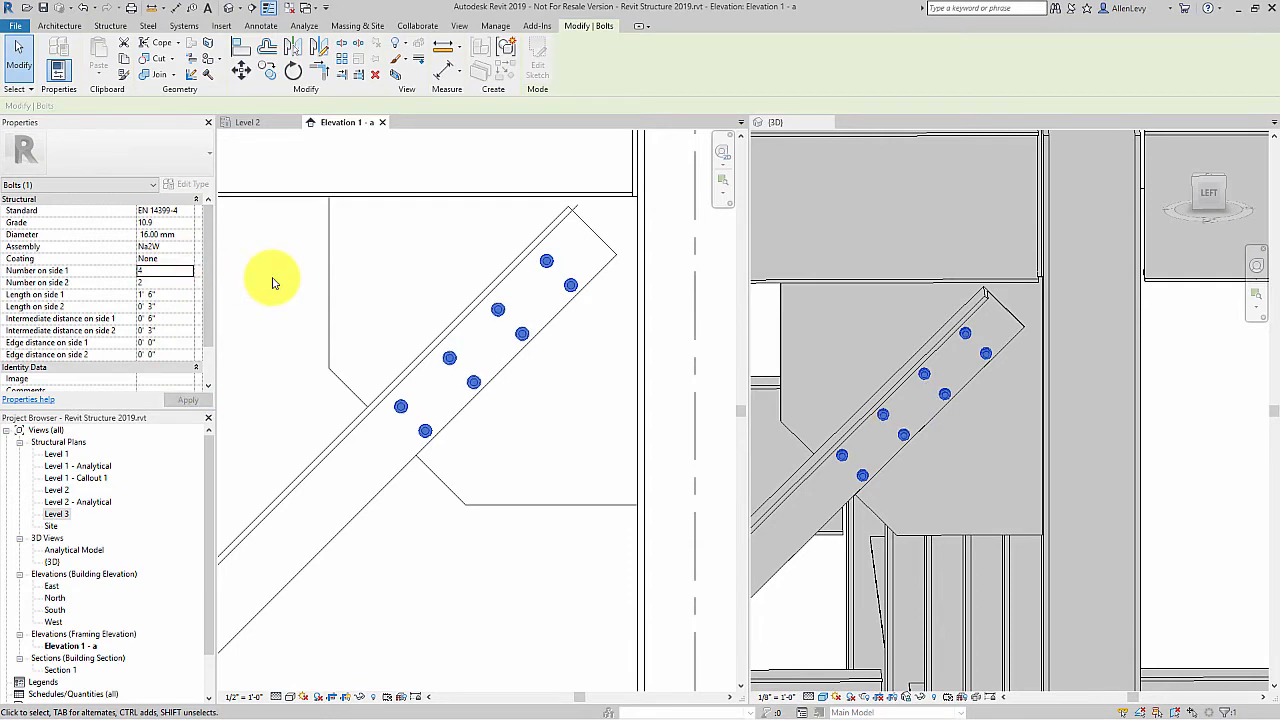
Step: Set the bolt pattern's side 1 length to 1'-4" and deselect the bolts
left_click(280, 278)
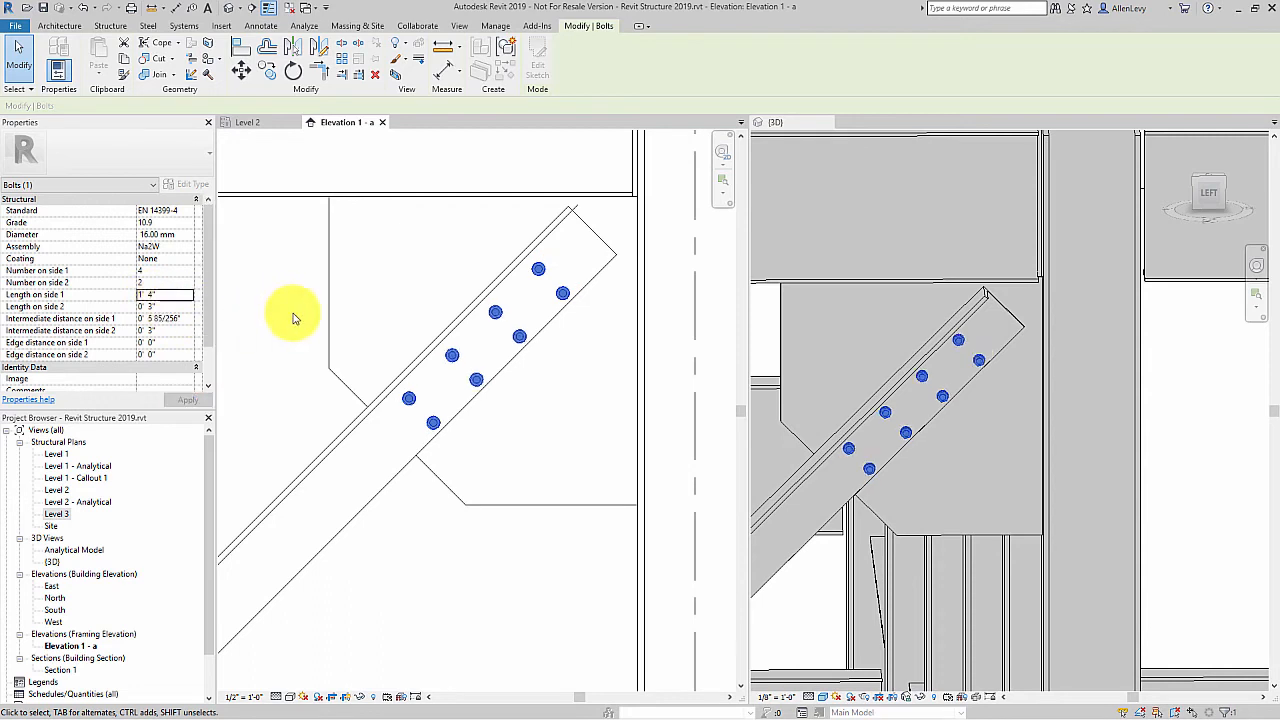
left_click(160, 306)
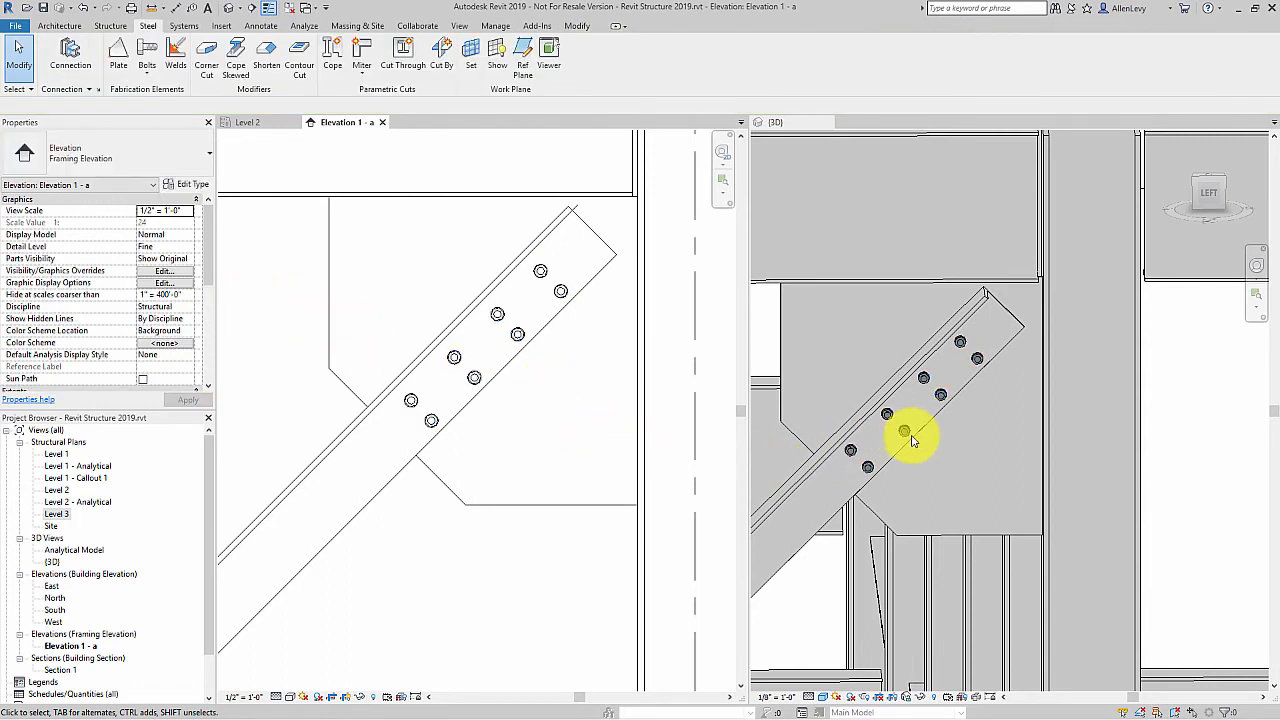
left_click(908, 430)
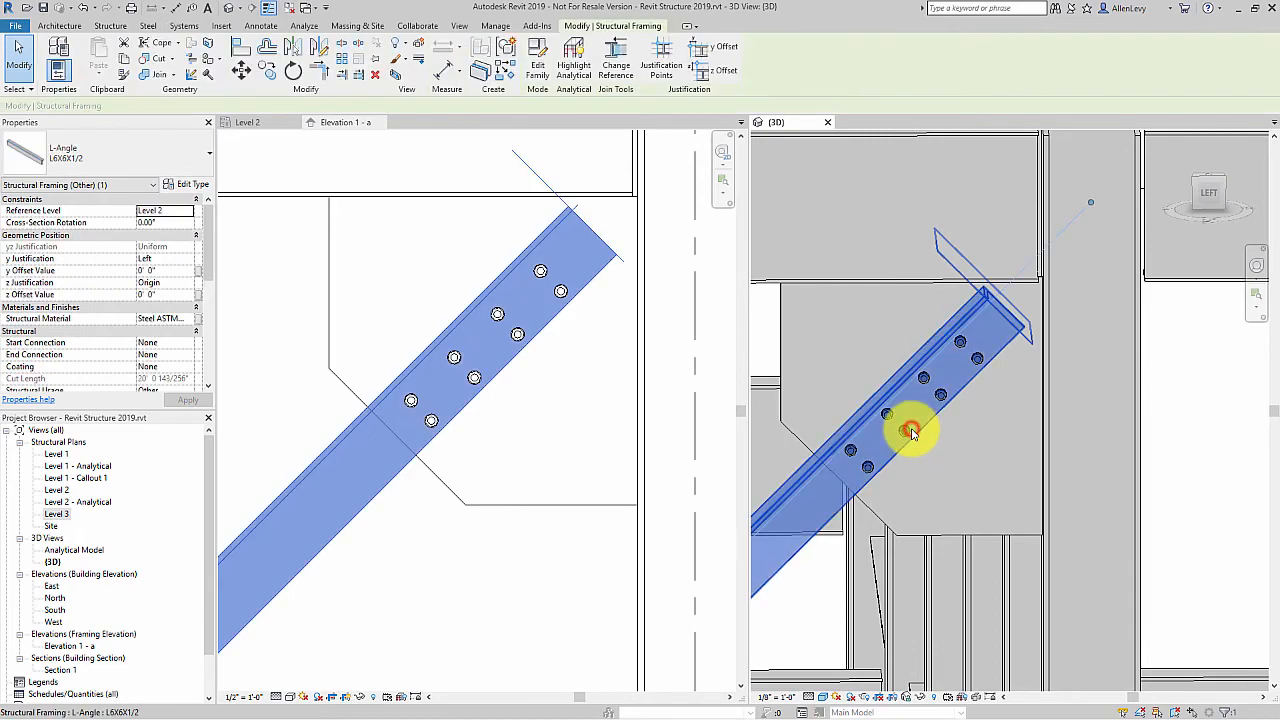
left_click_drag(910, 430, 820, 520)
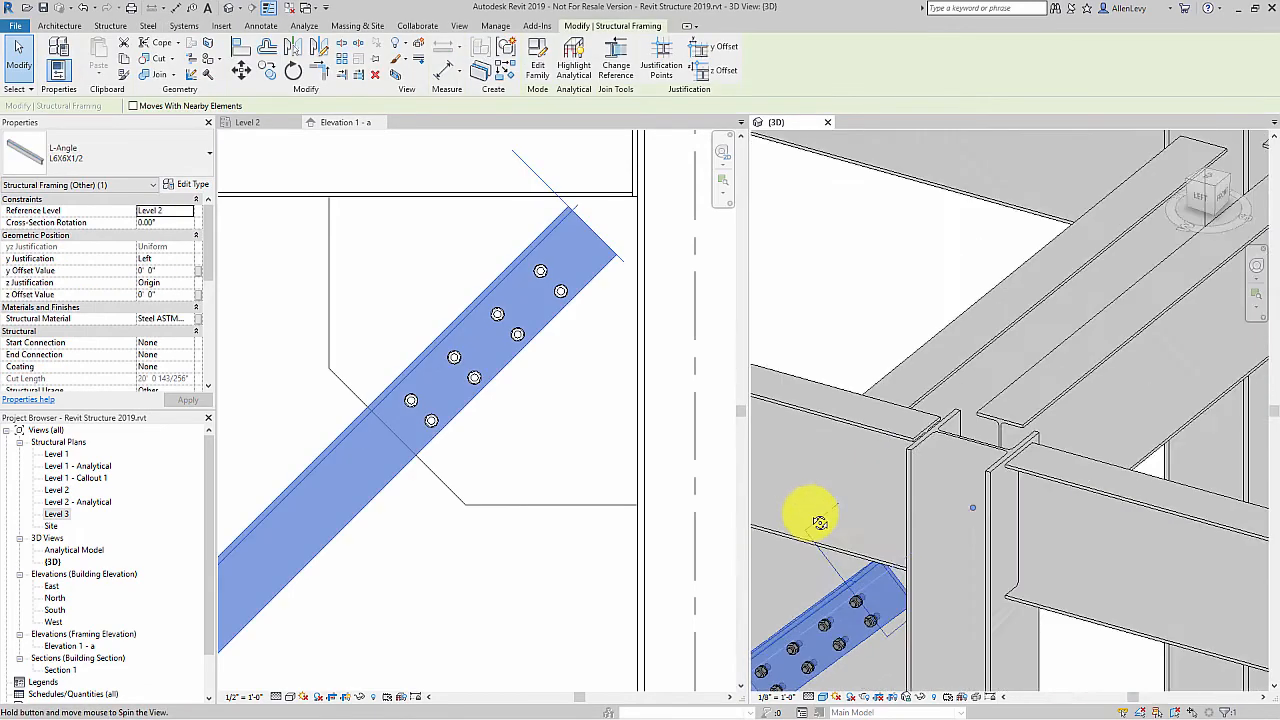
left_click_drag(810, 518, 880, 477)
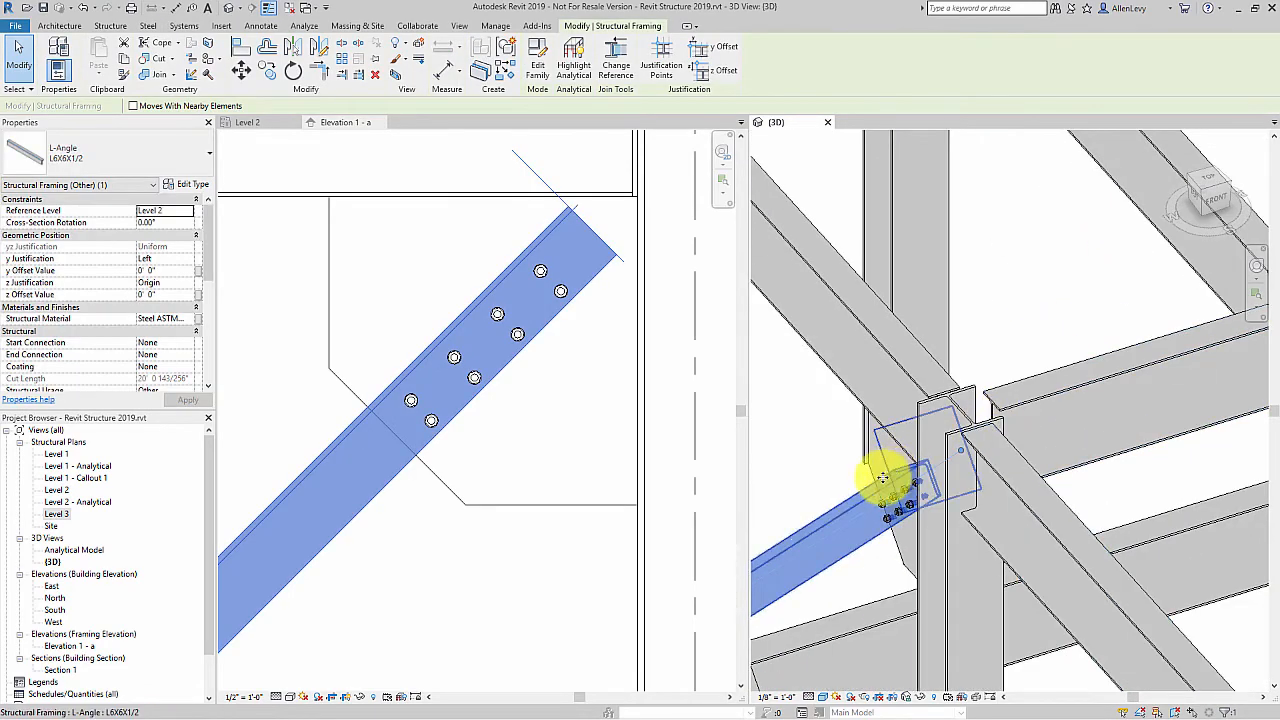
left_click(900, 490)
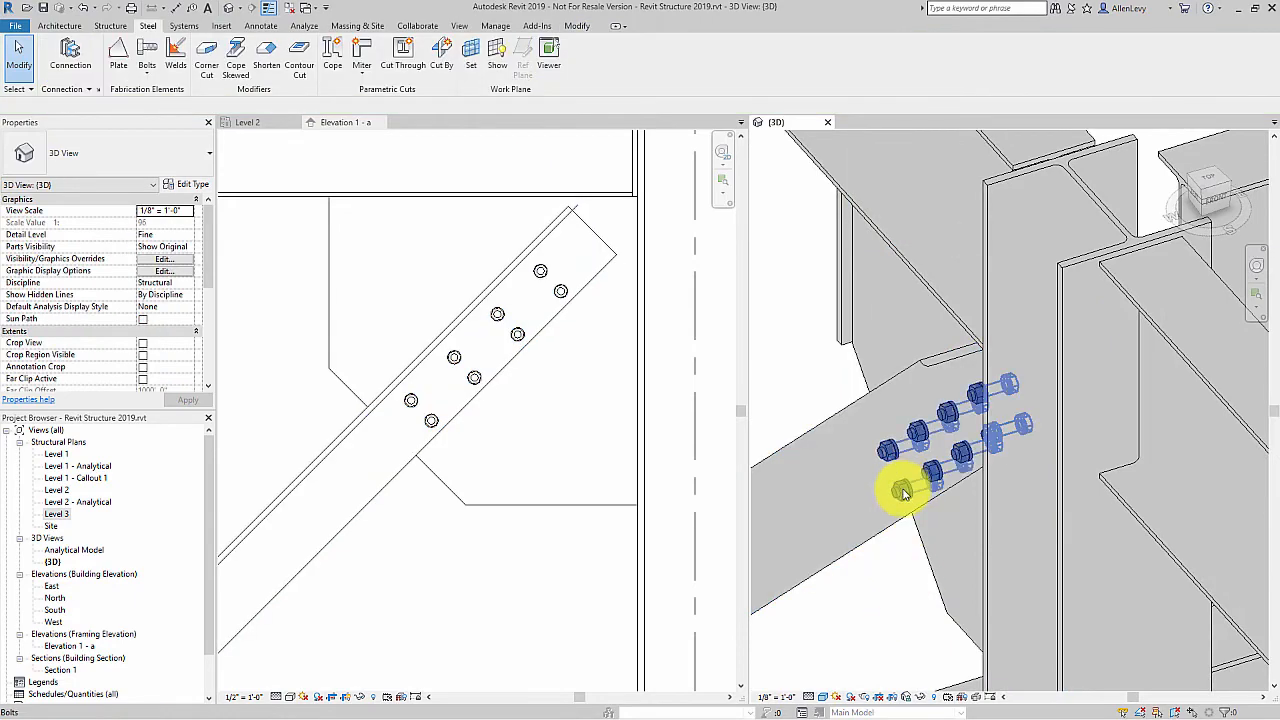
left_click(905, 490)
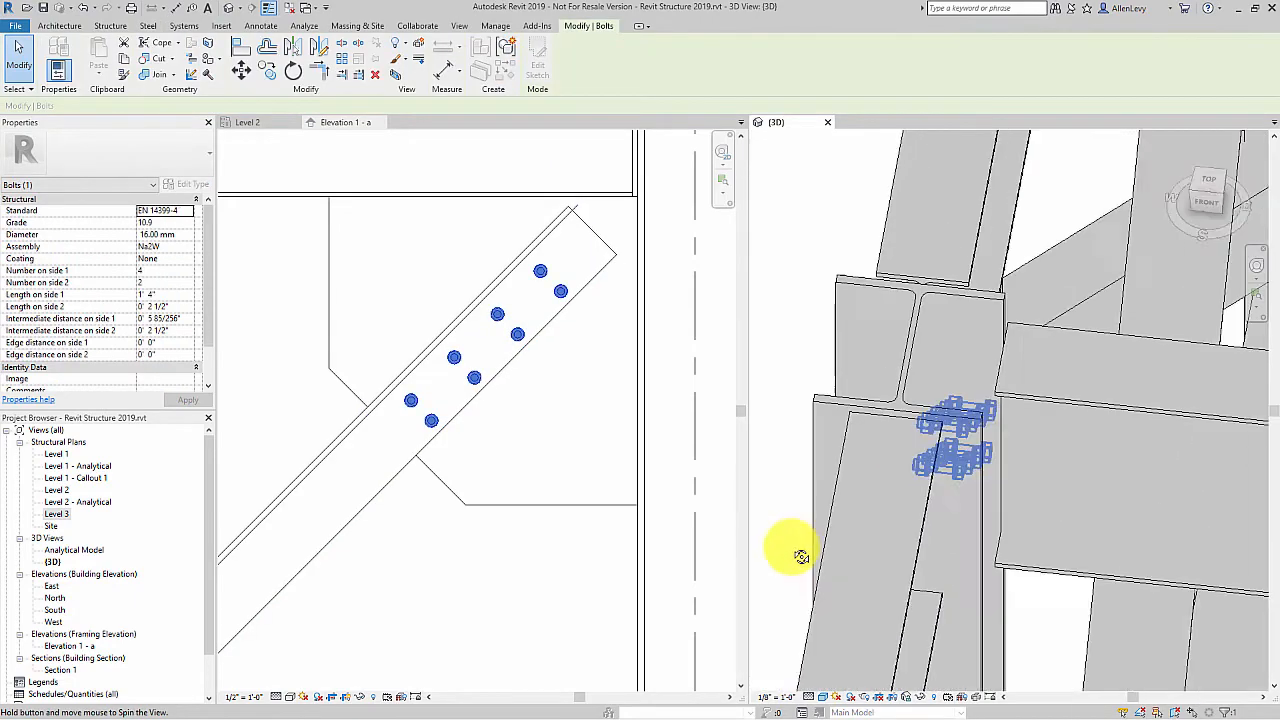
left_click_drag(800, 557, 728, 500)
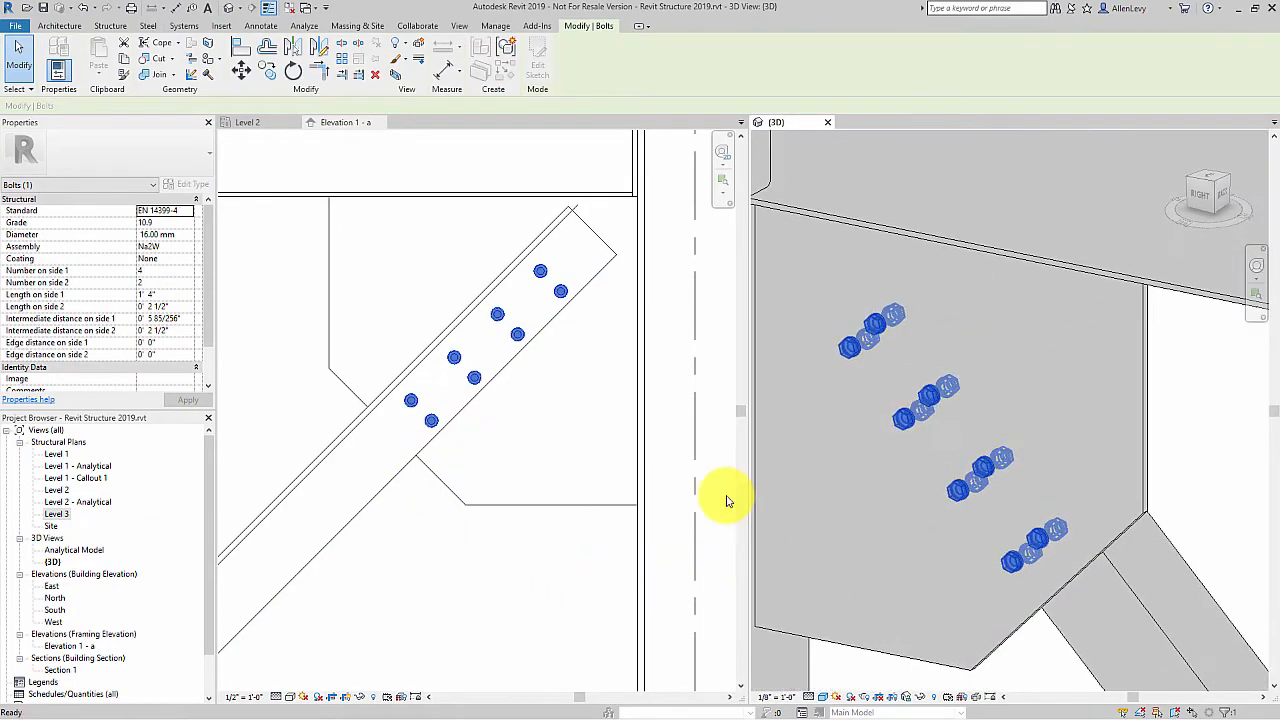